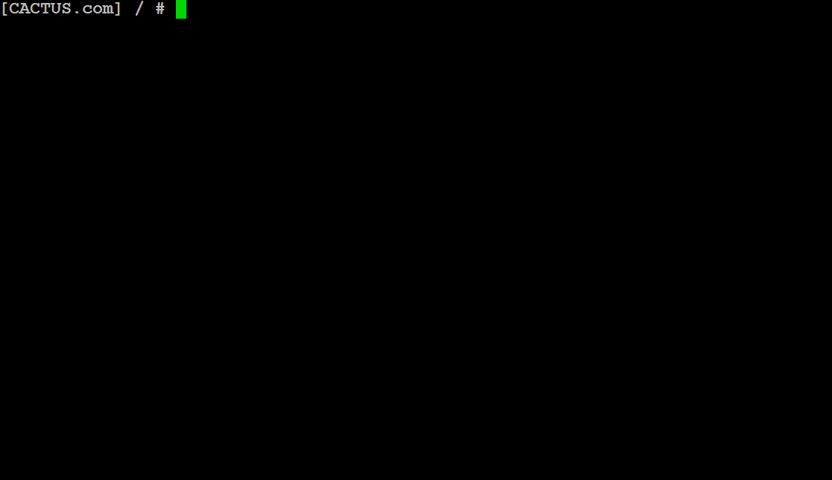
Step: Launch ltmenu from the shell and enter the Utilities menu with option 6
text(ltmenu)
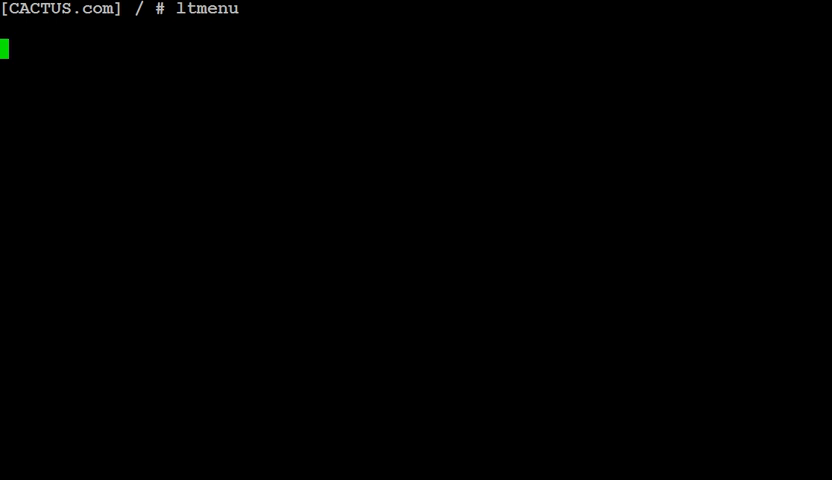
key(Enter)
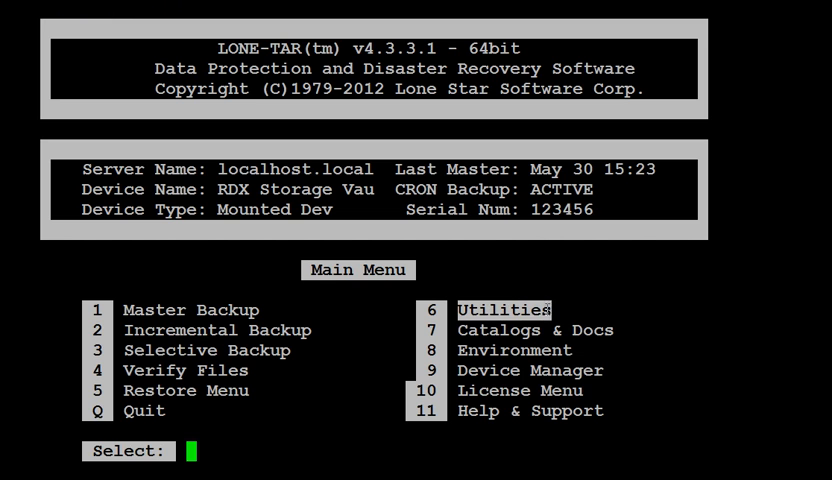
text(6)
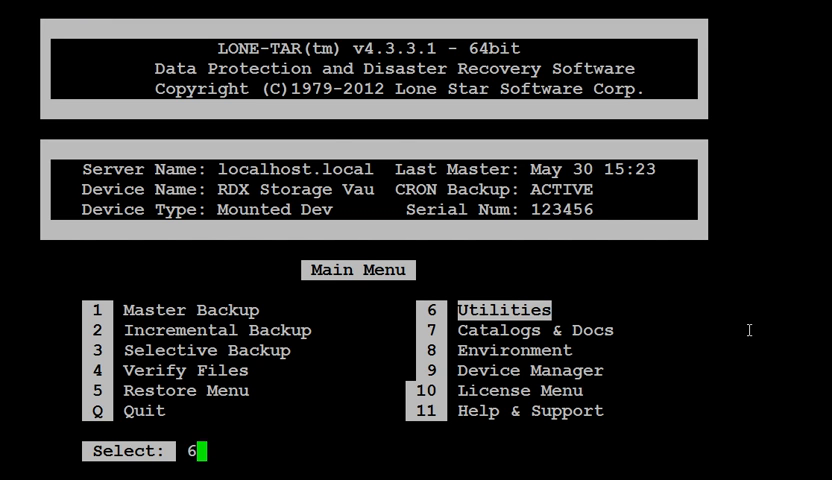
key(Enter)
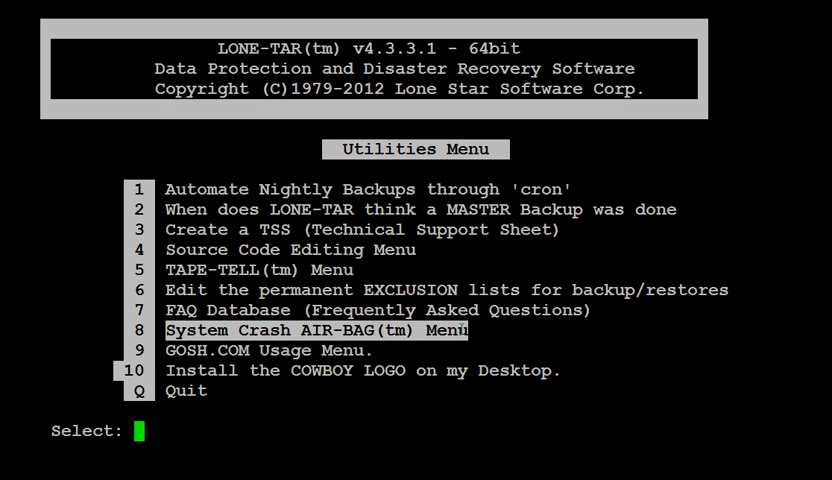
Step: Start System Crash AIR-BAG with option 8 from the Utilities menu
text(8)
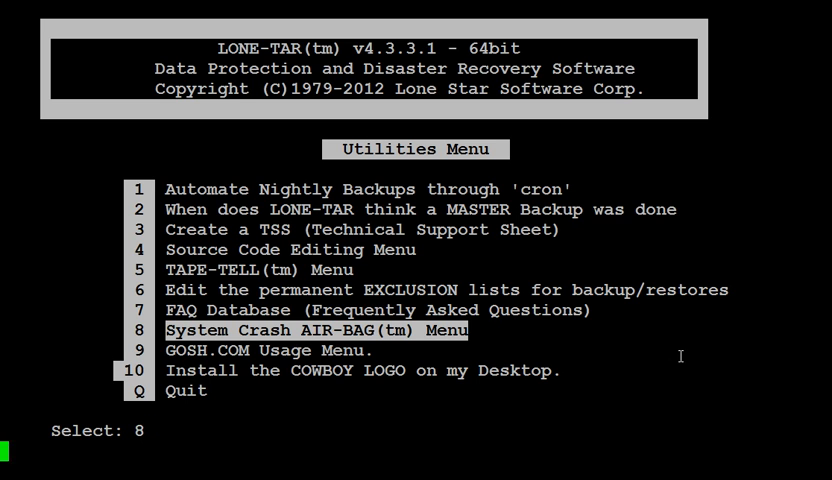
key(Return)
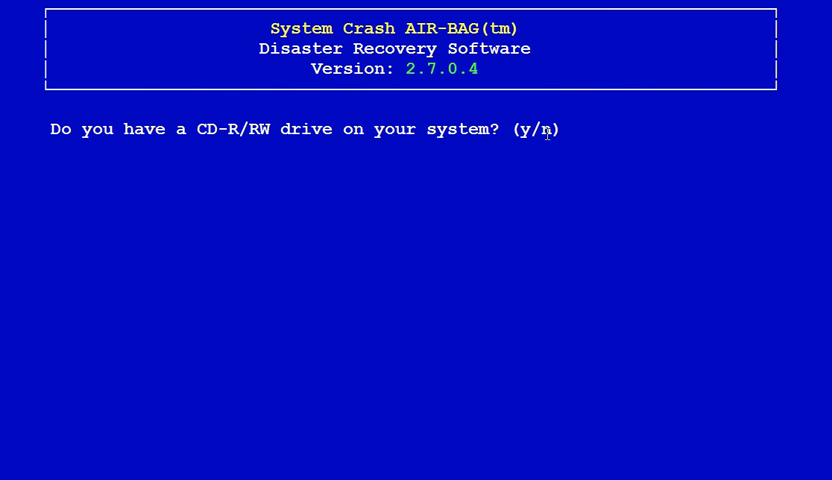
Step: Answer n to the CD-R/RW drive question, heading toward the Image Administrator
double_click(554, 128)
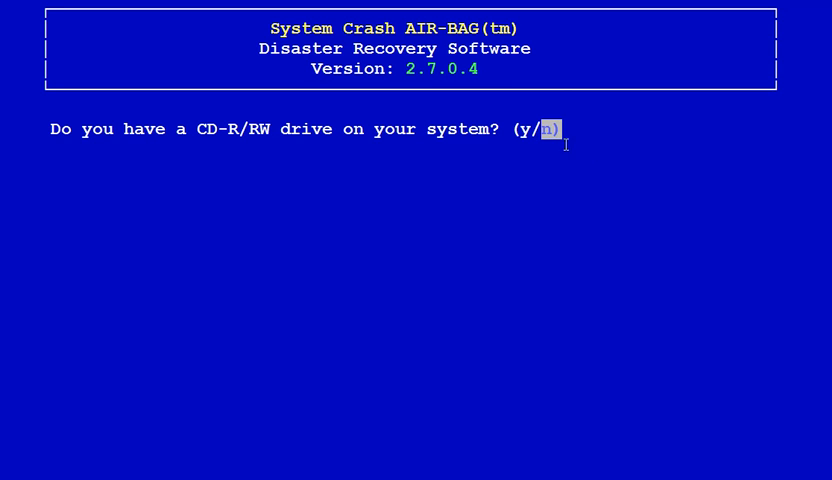
text(n)
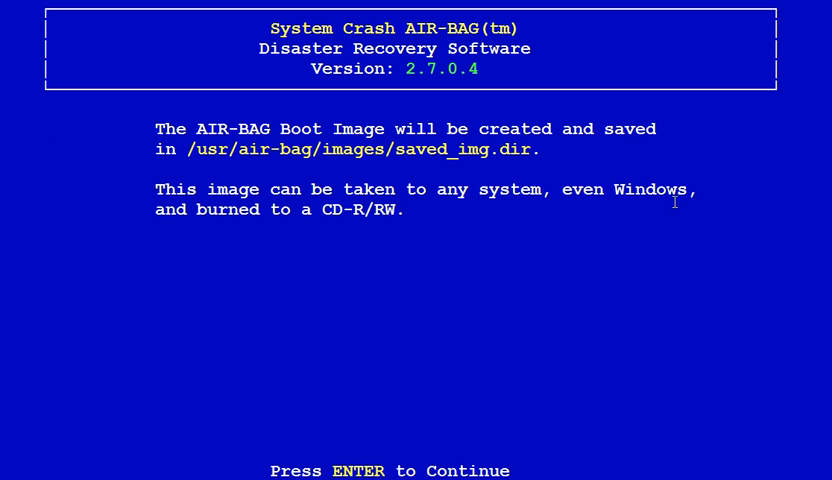
mouse_move(694, 238)
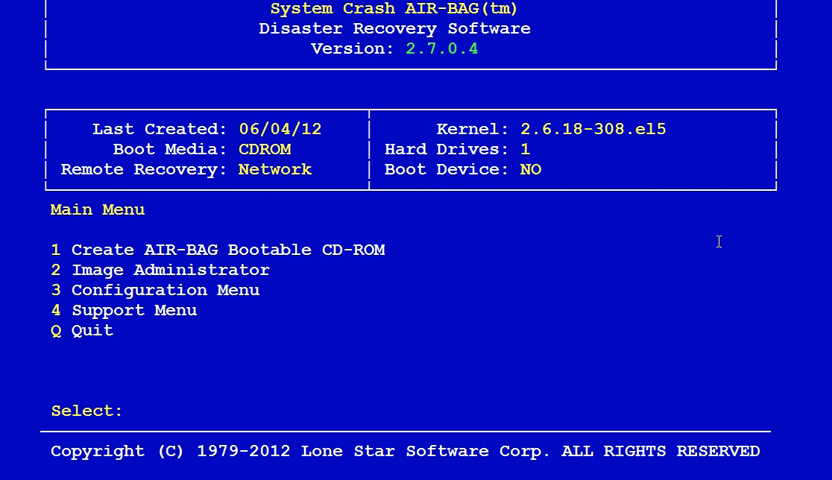
mouse_move(76, 270)
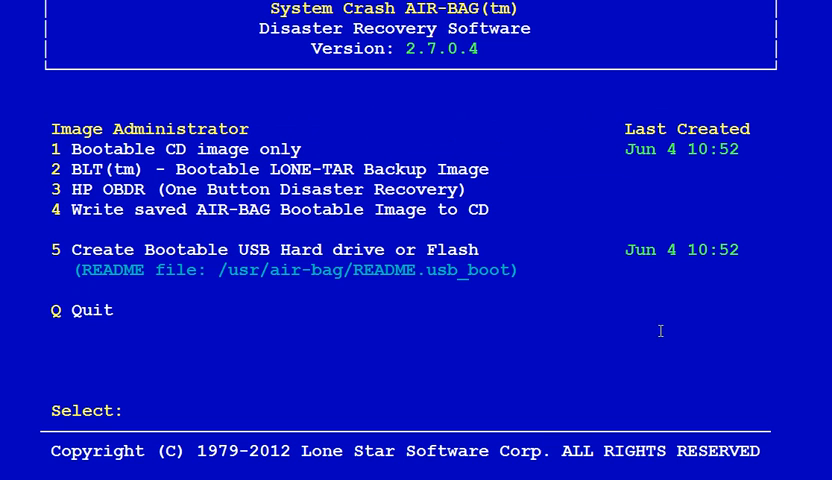
Step: Choose option 5, Create Bootable USB Hard drive or Flash
double_click(148, 250)
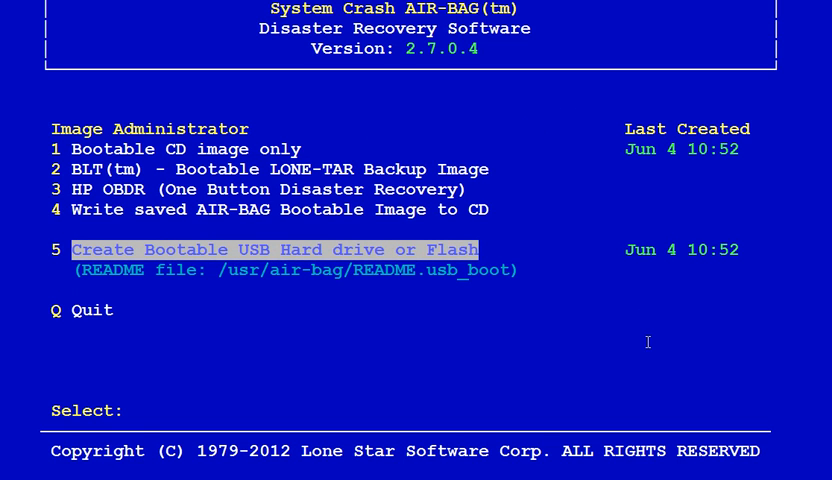
text(5)
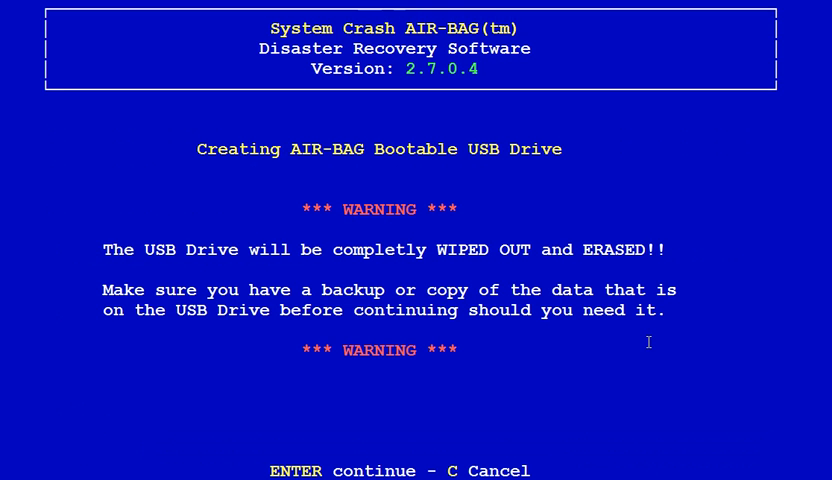
mouse_move(748, 418)
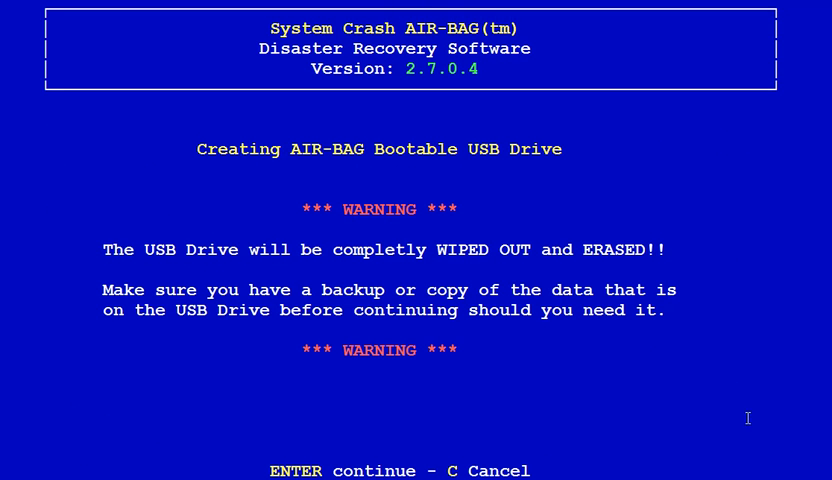
mouse_move(760, 448)
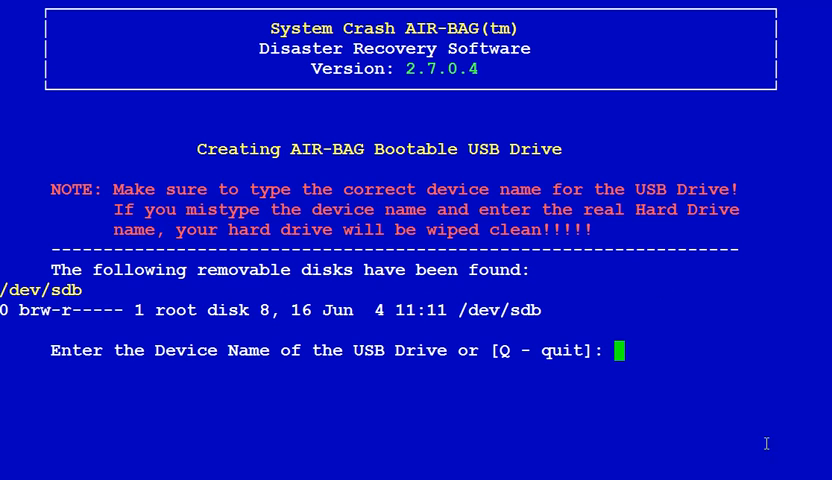
Step: Enter /dev/sdb as the USB device name
double_click(478, 310)
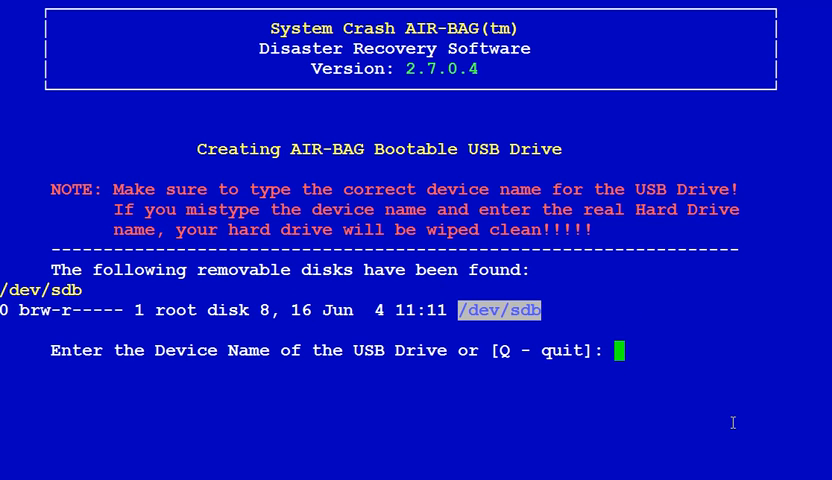
text(/dev/sdb)
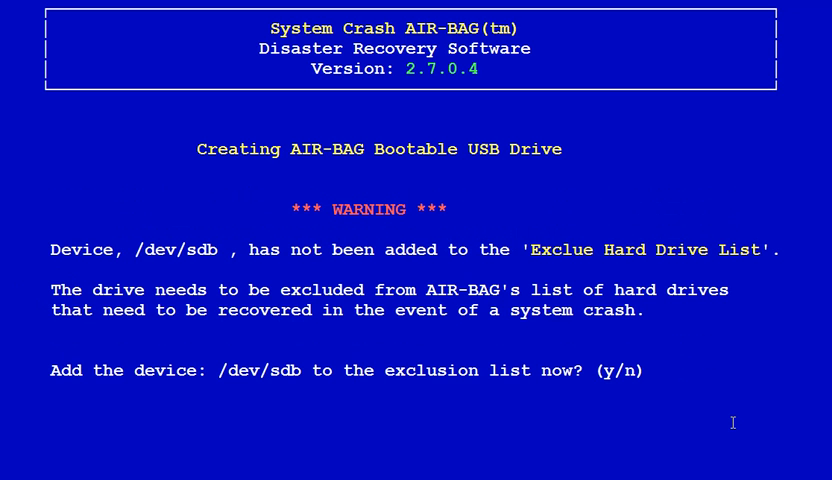
mouse_move(608, 372)
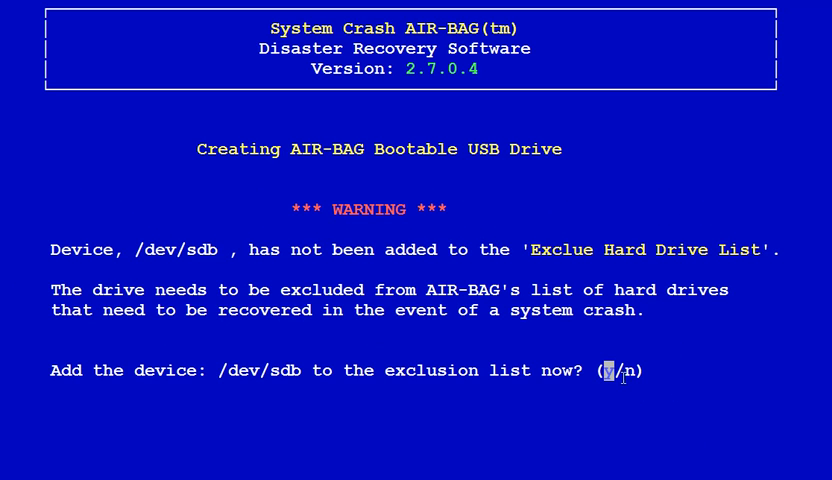
Step: Answer y to add /dev/sdb to the exclusion list and continue to the final warning
text(y)
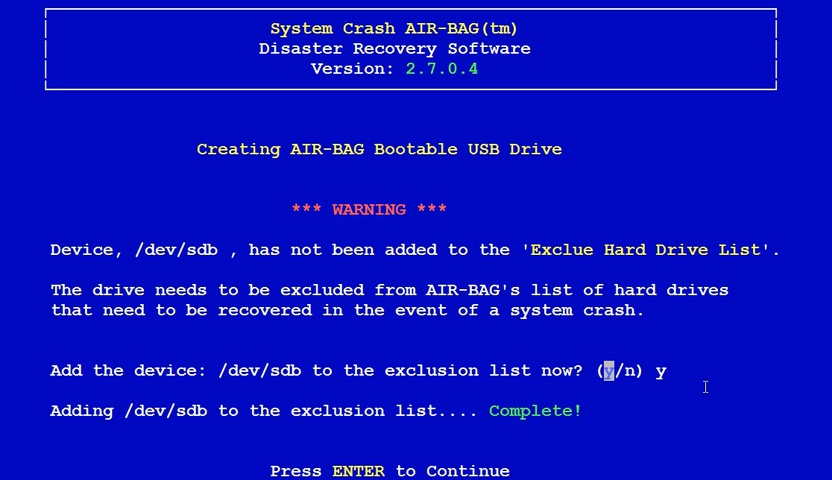
mouse_move(732, 390)
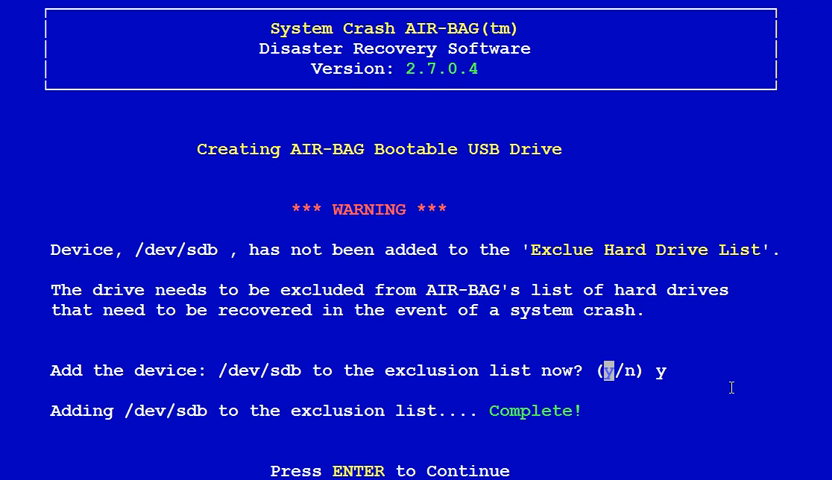
key(enter)
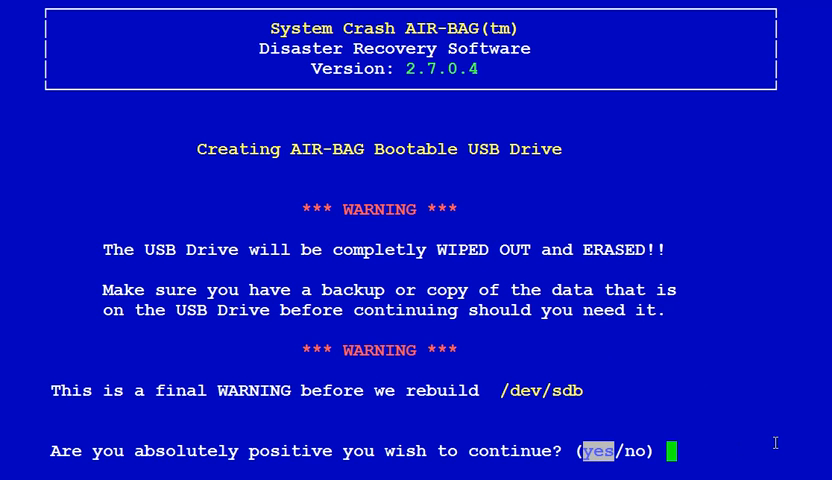
Step: Answer yes at the final warning to wipe and rebuild /dev/sdb
text(yes)
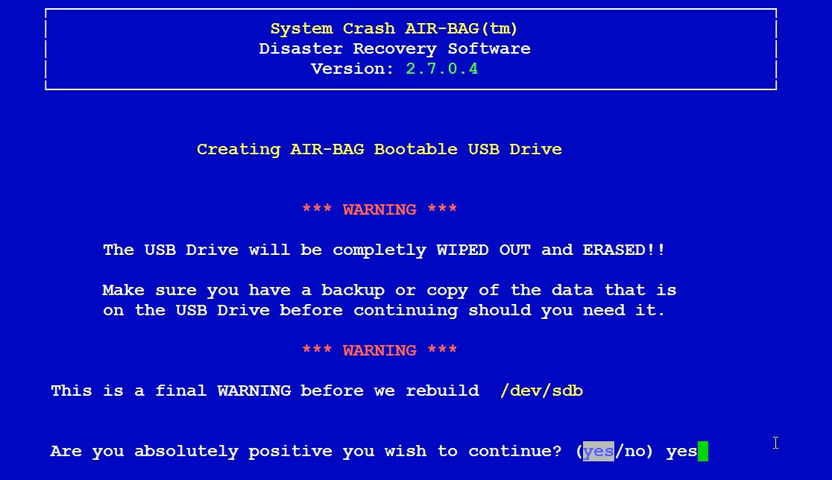